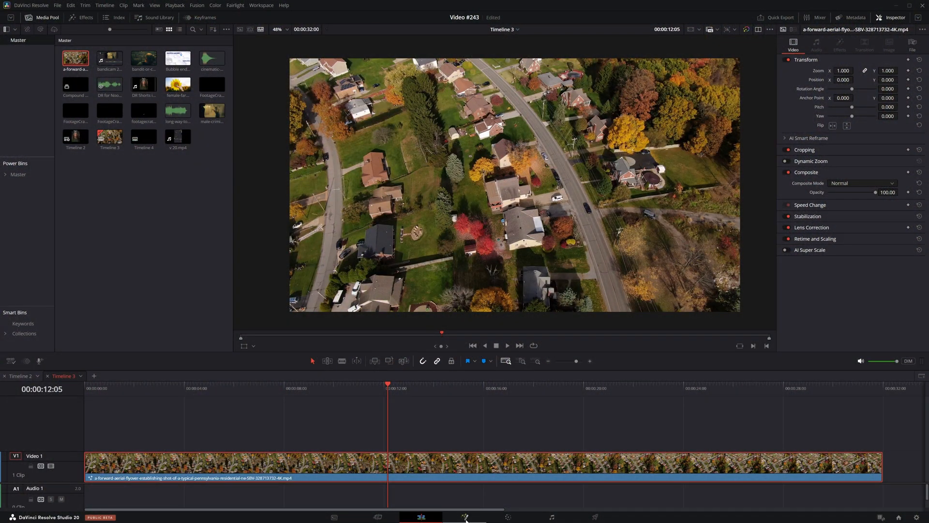
Switch from the Edit page to the Fusion page for the aerial clip
{"action": "left_click", "coordinate": [465, 516]}
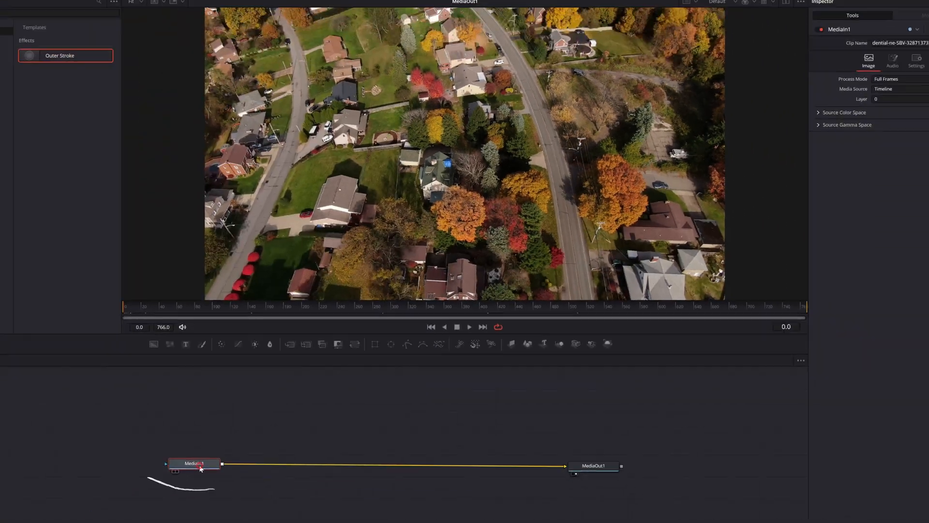
{"action": "mouse_move", "coordinate": [201, 464]}
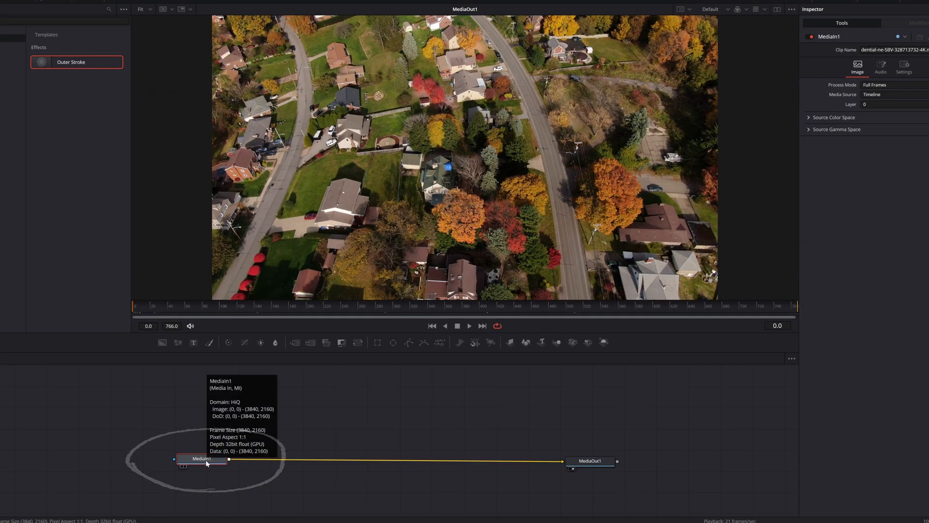
Add a Planar Tracker node via the quick tool search for 'planar'
{"action": "key", "text": "shift+space"}
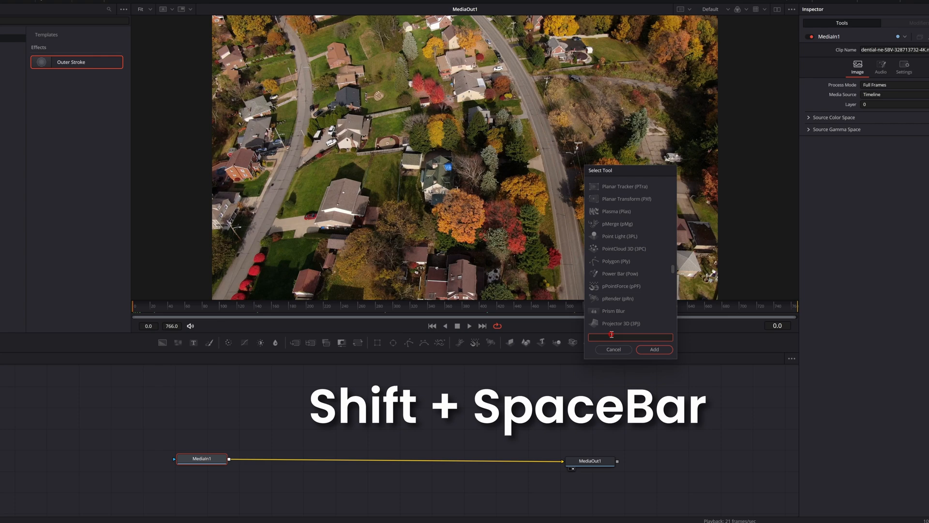
{"action": "type", "text": "pl"}
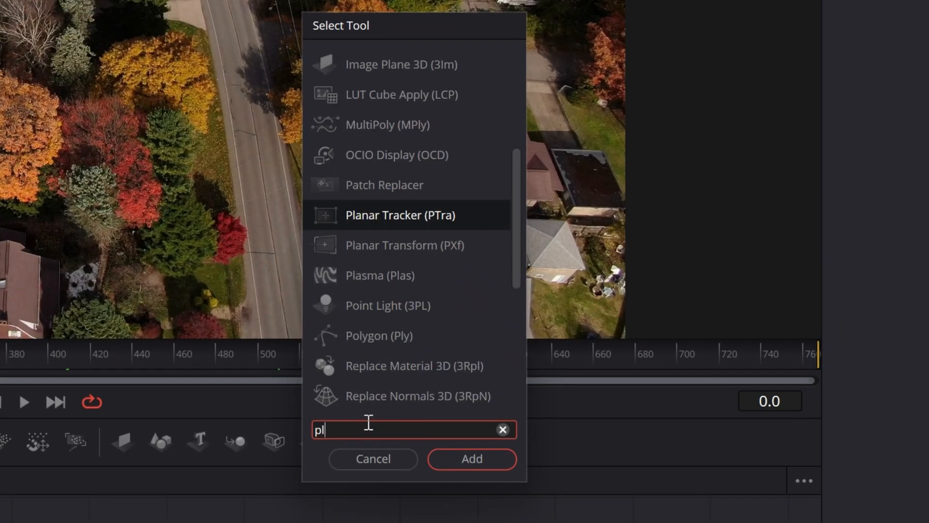
{"action": "type", "text": "an"}
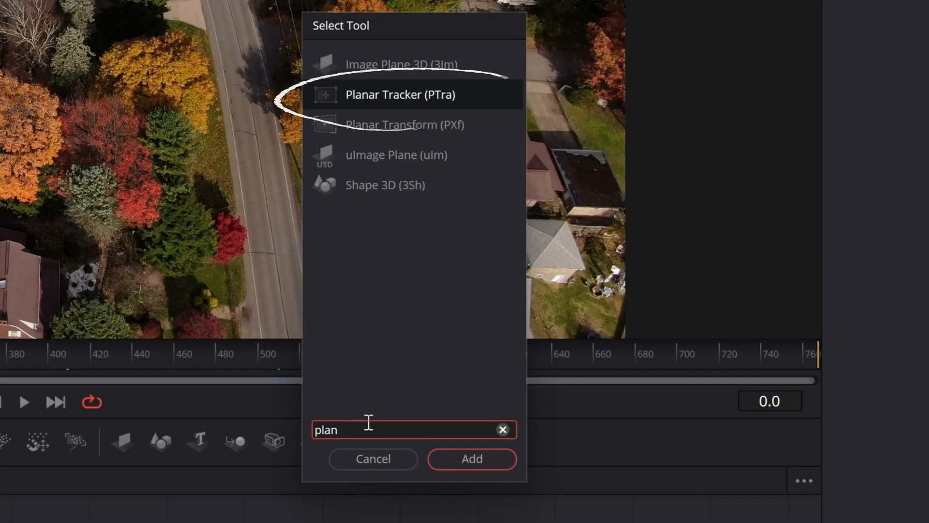
{"action": "left_click", "coordinate": [399, 94]}
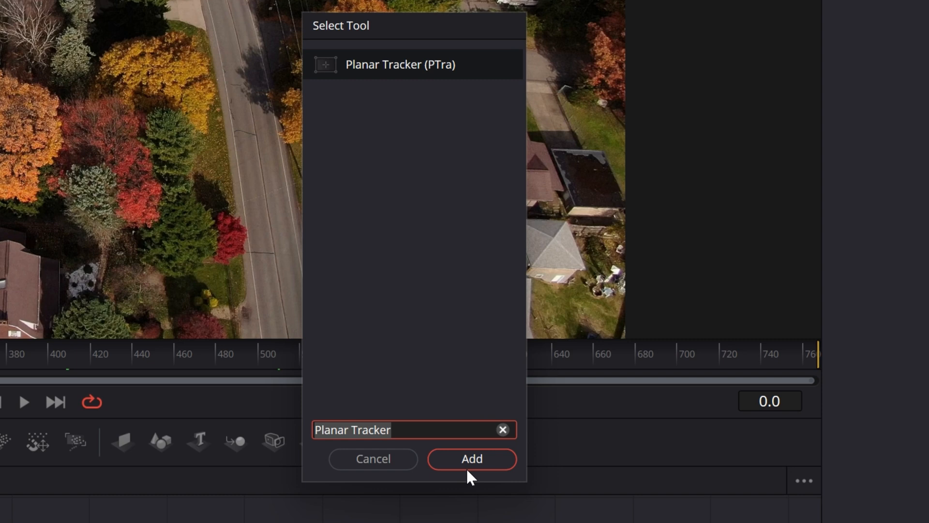
{"action": "left_click", "coordinate": [471, 458]}
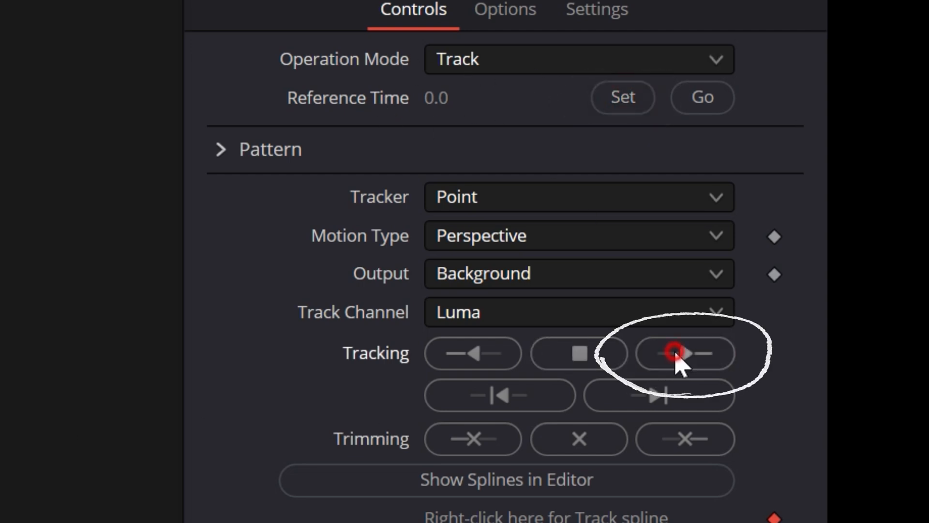
Run Track Forward on the outlined property to the clip's end, then return to the first frame
{"action": "left_click", "coordinate": [685, 354]}
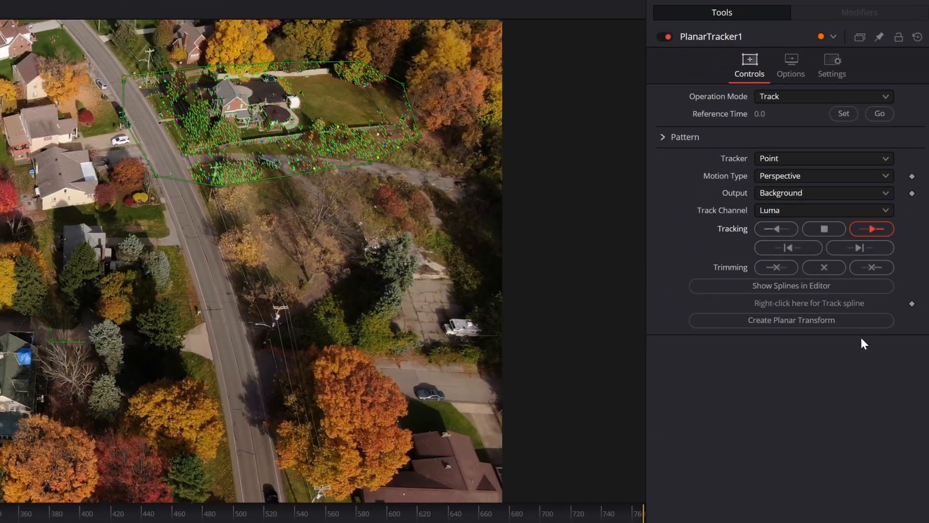
{"action": "left_click", "coordinate": [869, 229]}
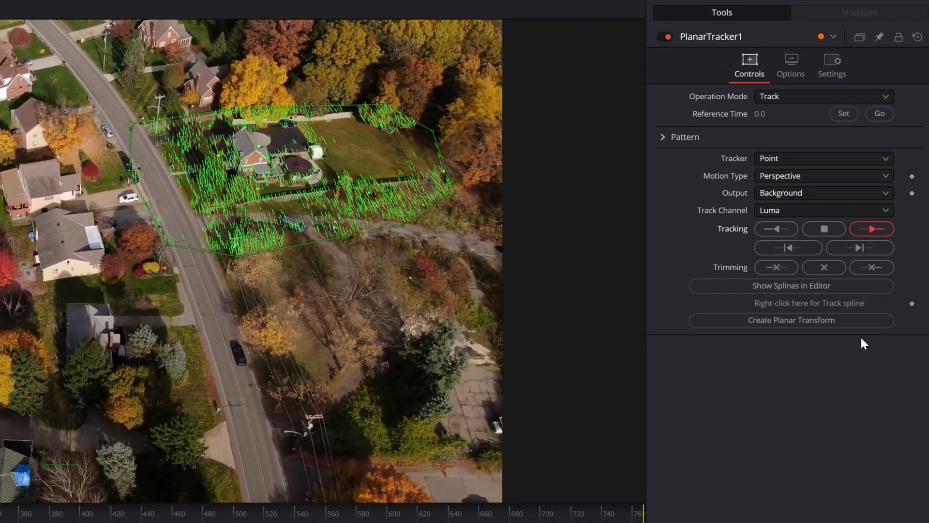
{"action": "left_click", "coordinate": [870, 228]}
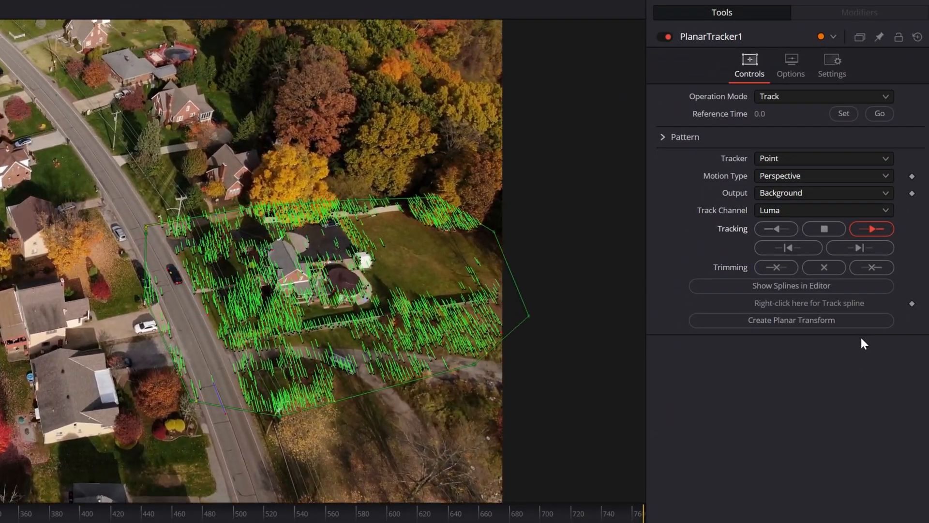
{"action": "left_click", "coordinate": [870, 228]}
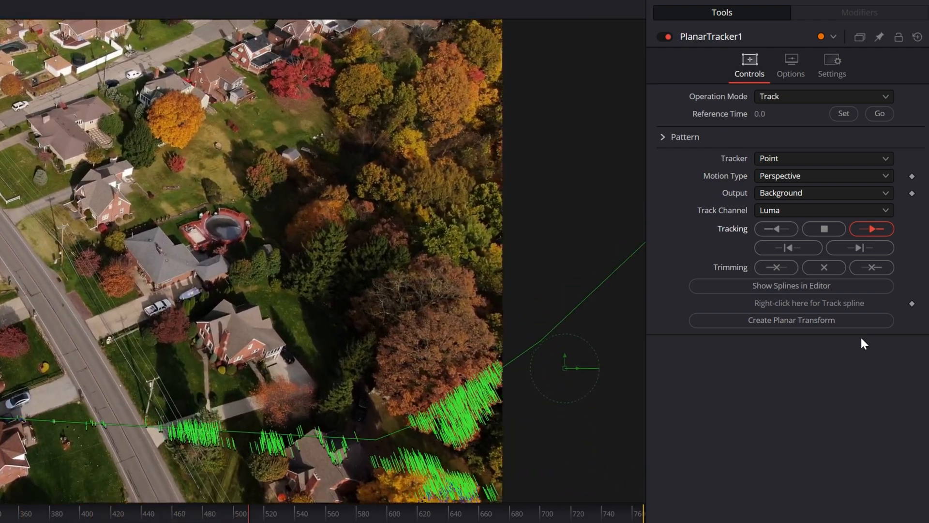
{"action": "left_click", "coordinate": [822, 228]}
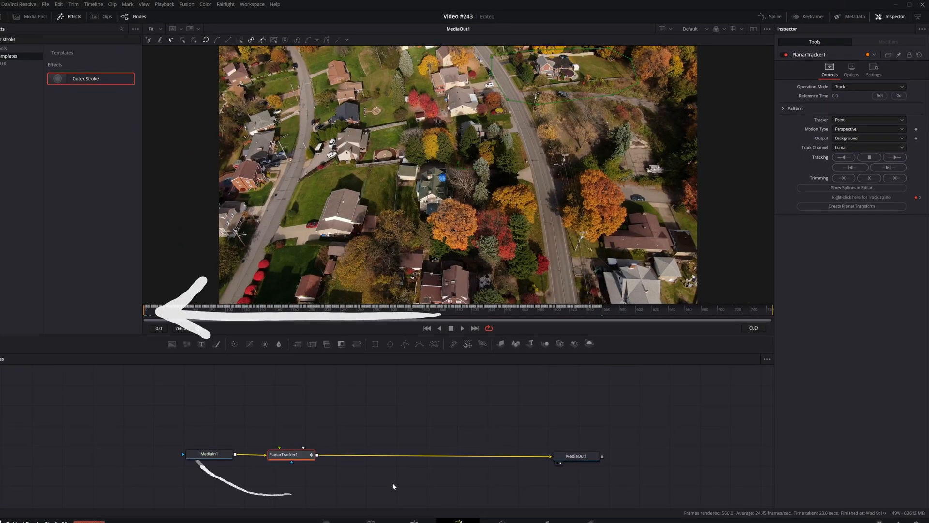
Create a Planar Transform node from the Planar Tracker's finished track data
{"action": "left_click", "coordinate": [852, 205]}
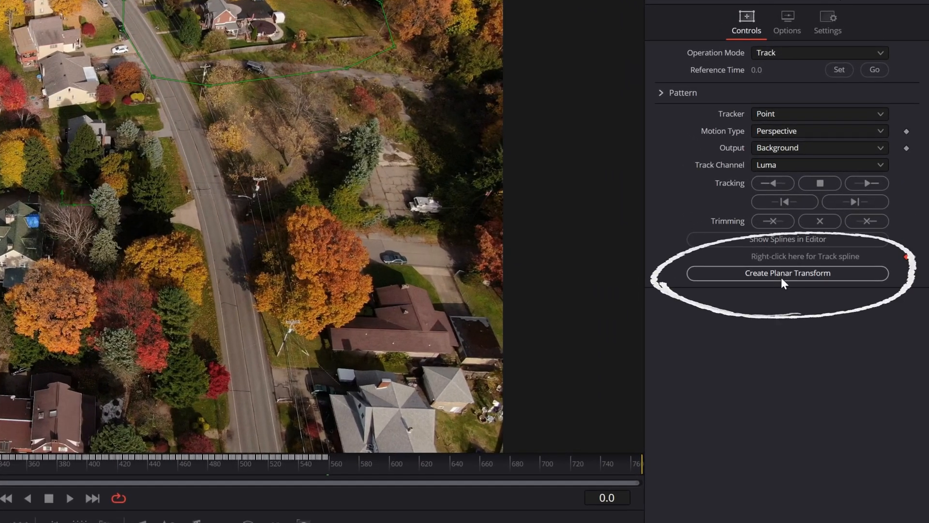
{"action": "left_click", "coordinate": [788, 273]}
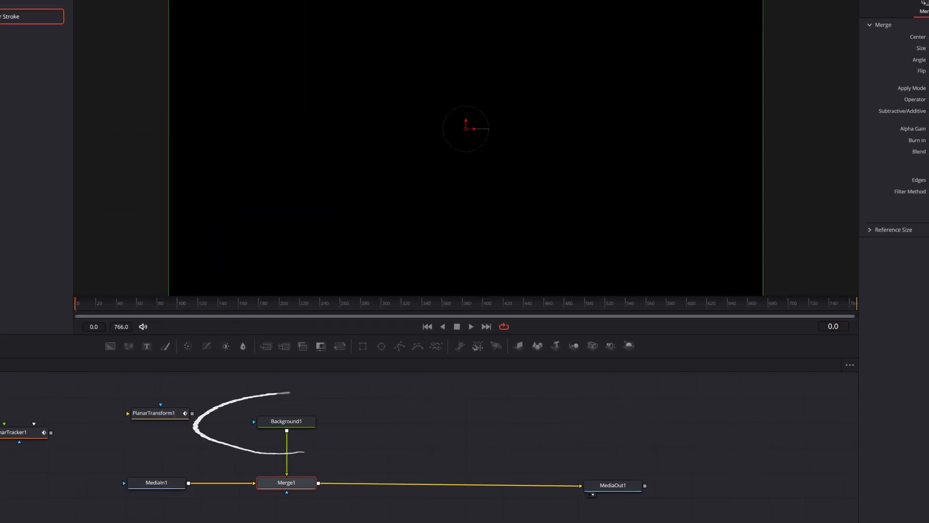
Set the Background node's colour to pure green #00ff00
{"action": "left_click", "coordinate": [285, 421]}
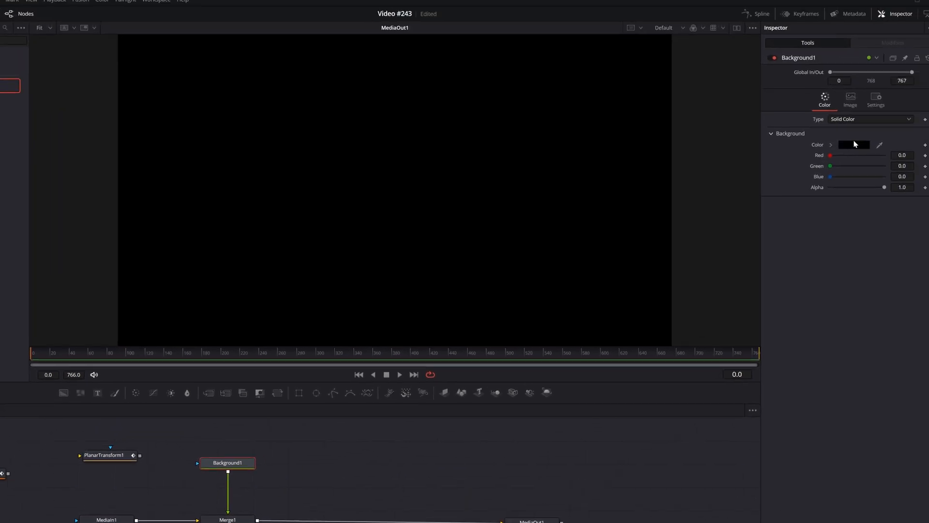
{"action": "left_click", "coordinate": [853, 145]}
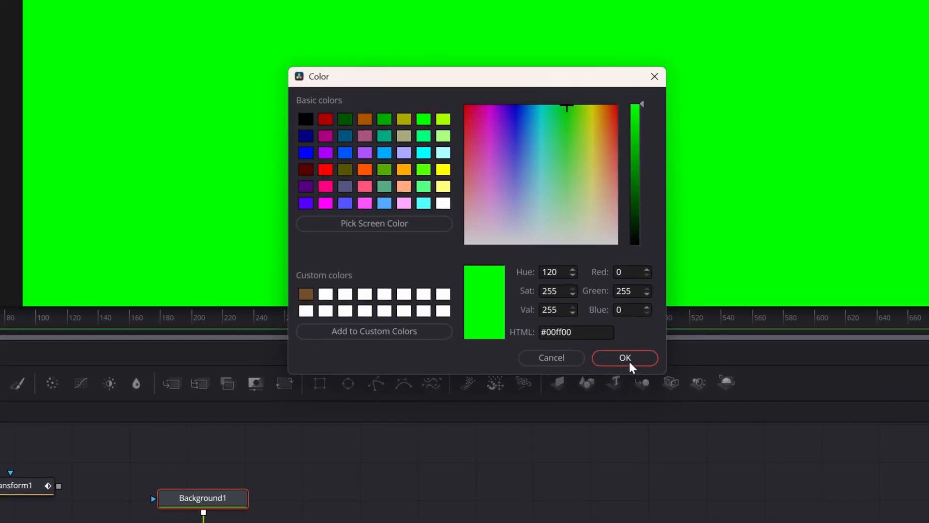
{"action": "left_click", "coordinate": [624, 357]}
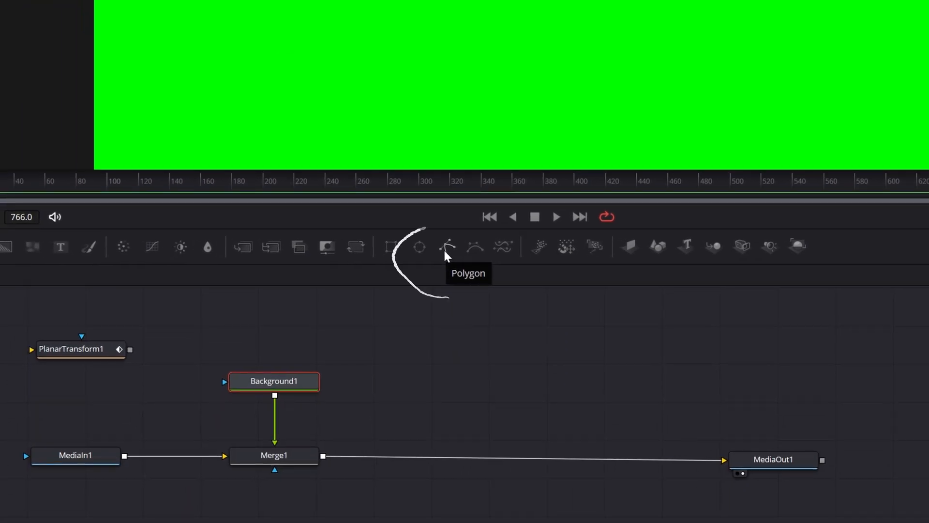
Start a polygon mask on Background1 to outline the property beside the road
{"action": "left_click", "coordinate": [447, 247]}
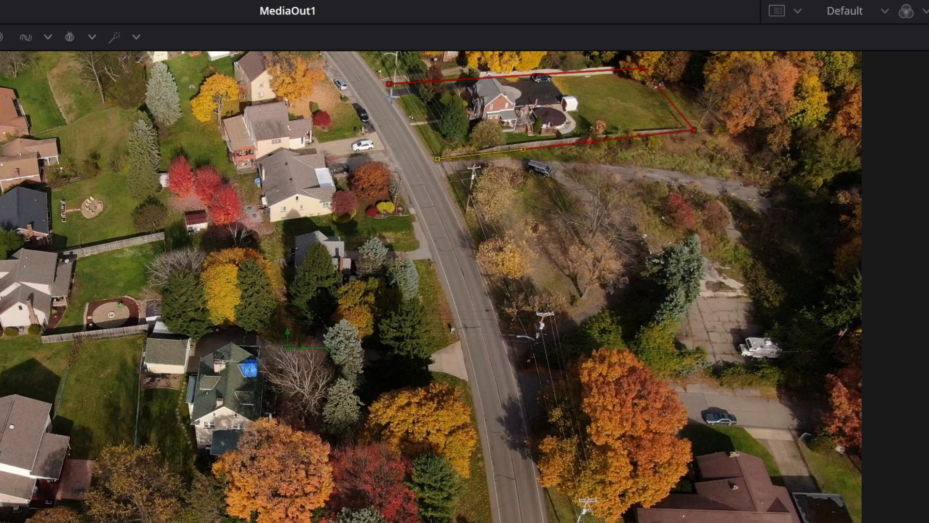
{"action": "mouse_move", "coordinate": [393, 90]}
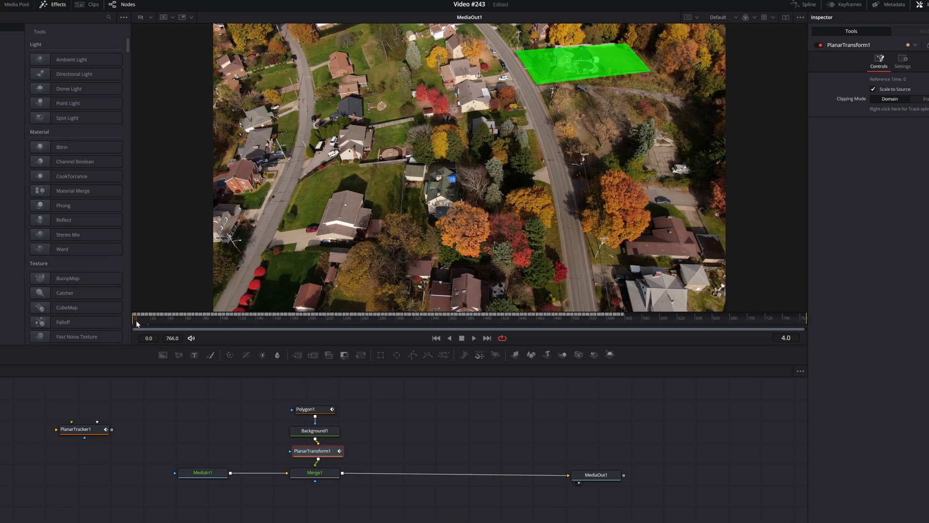
{"action": "left_click", "coordinate": [473, 337]}
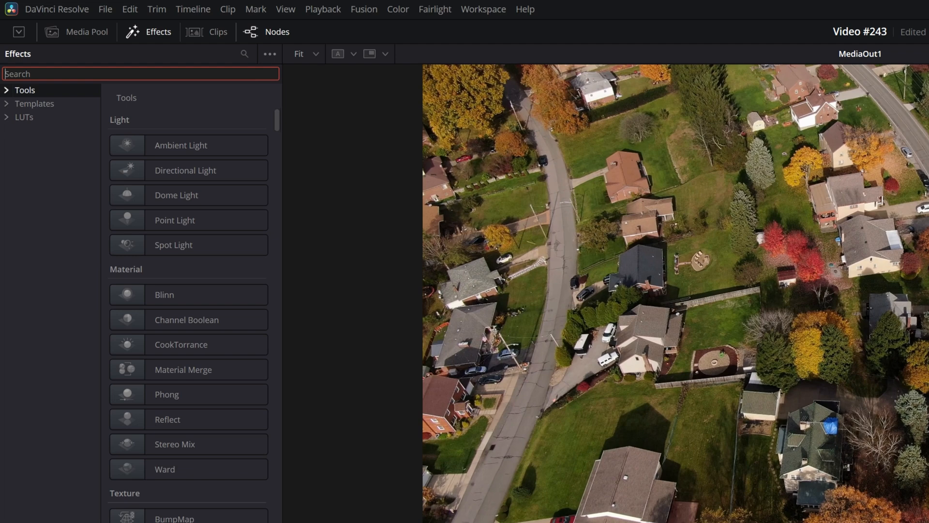
Find Outer Stroke under Effects Templates and insert it between Background1 and PlanarTransform1
{"action": "type", "text": "outer stroke"}
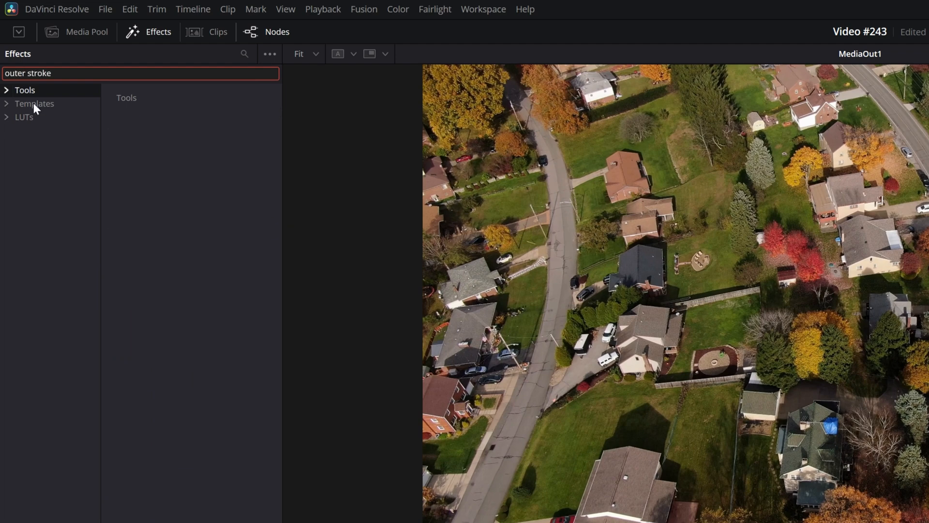
{"action": "left_click", "coordinate": [34, 103]}
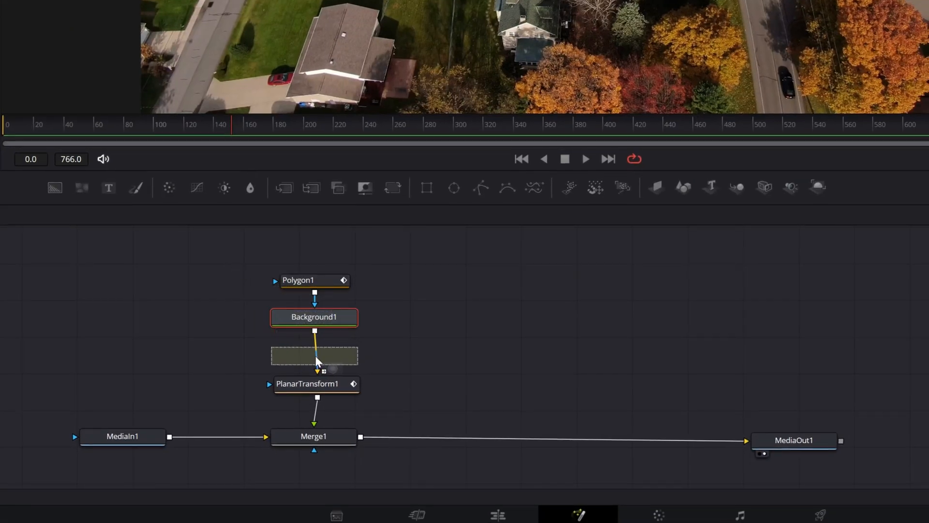
{"action": "left_click", "coordinate": [313, 355]}
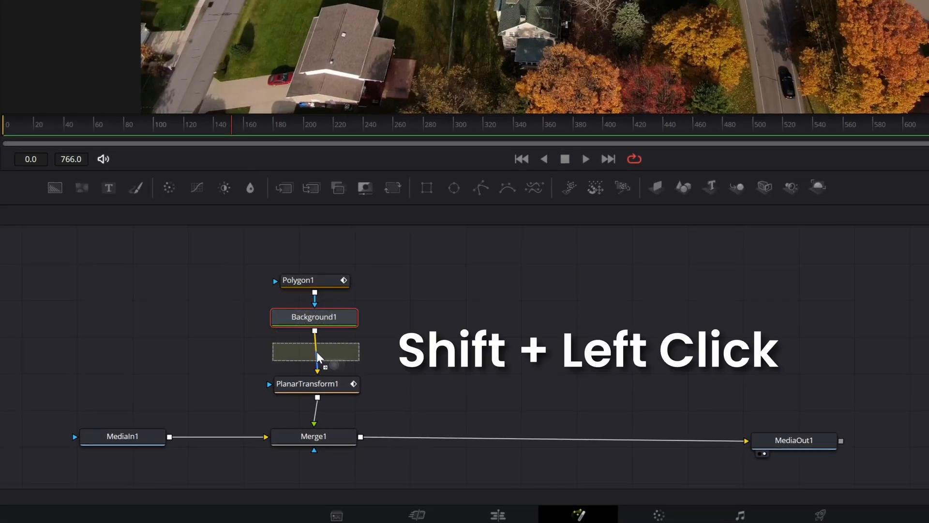